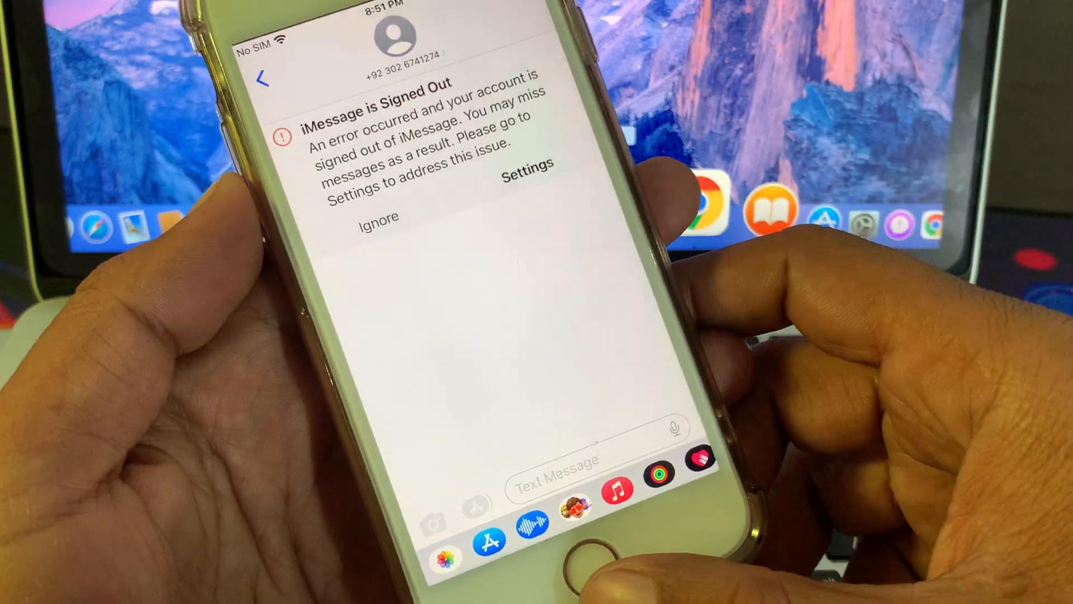
Leave the 'iMessage is Signed Out' conversation and return to the home screen.
click(572, 549)
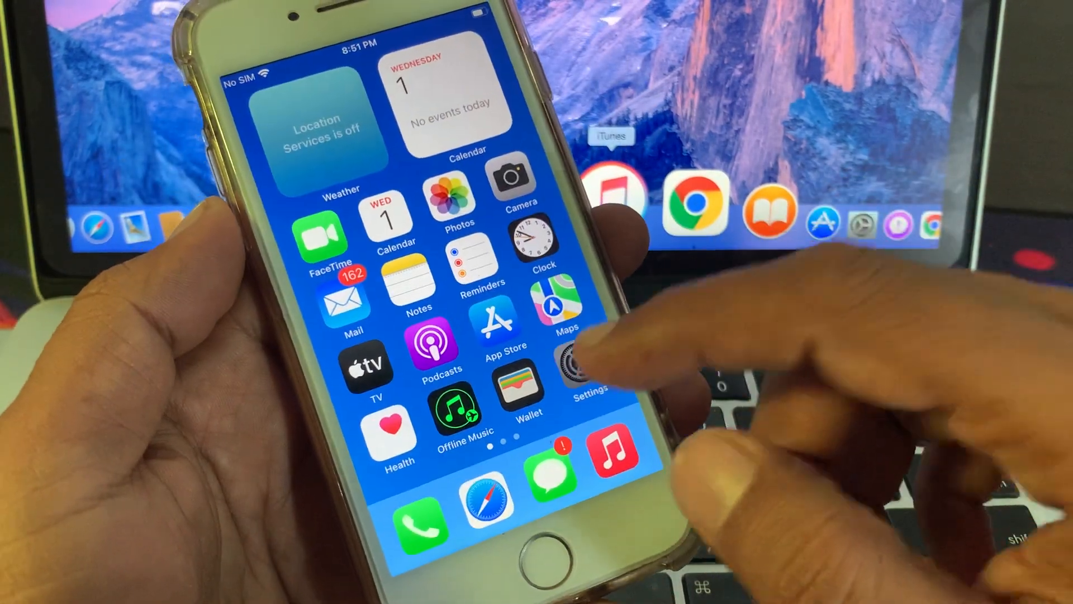
Launch Settings and scroll down toward the Messages settings.
click(575, 366)
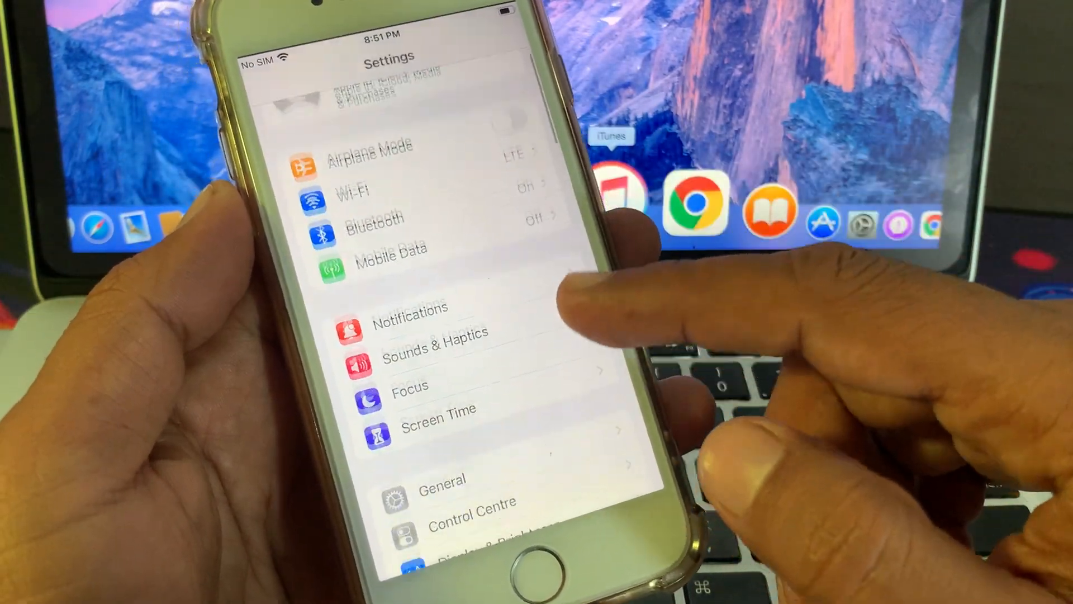
scroll(down, 3)
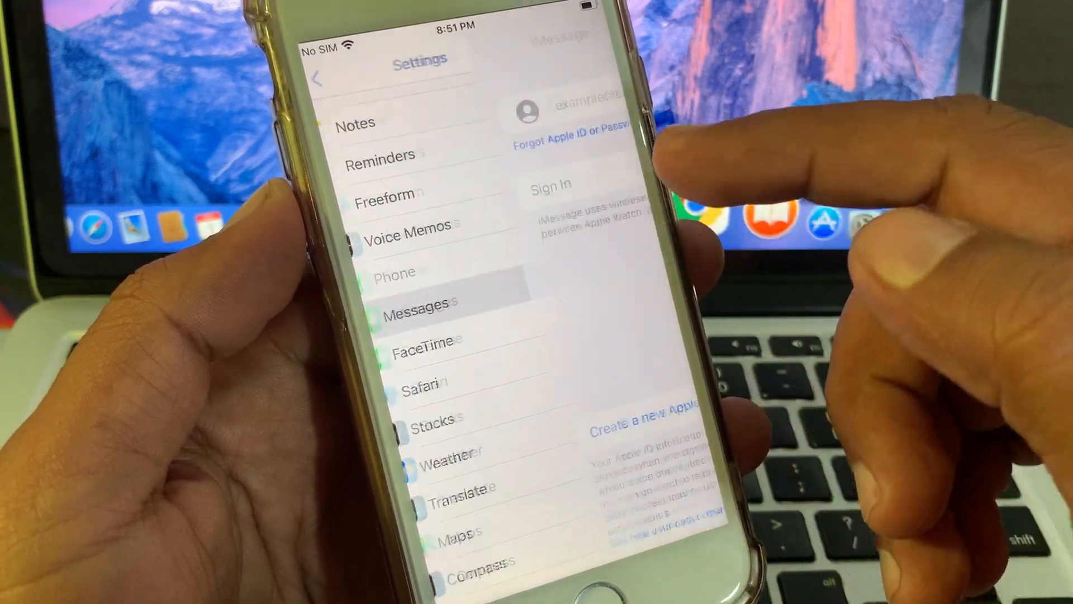
Enter the Apple ID email ('nlock…gmai…') in the iMessage sign-in field.
click(420, 304)
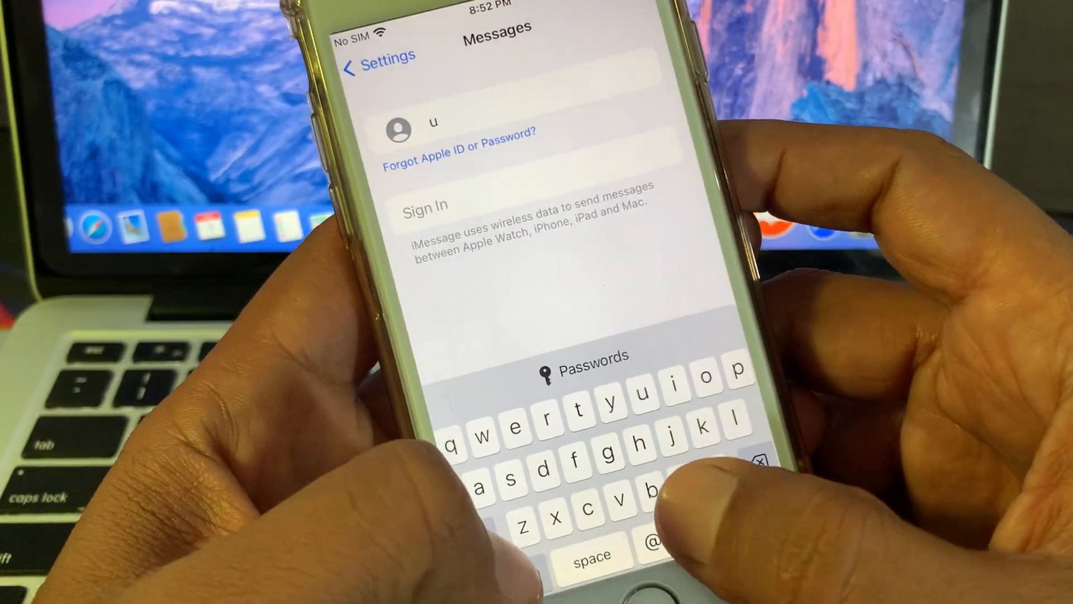
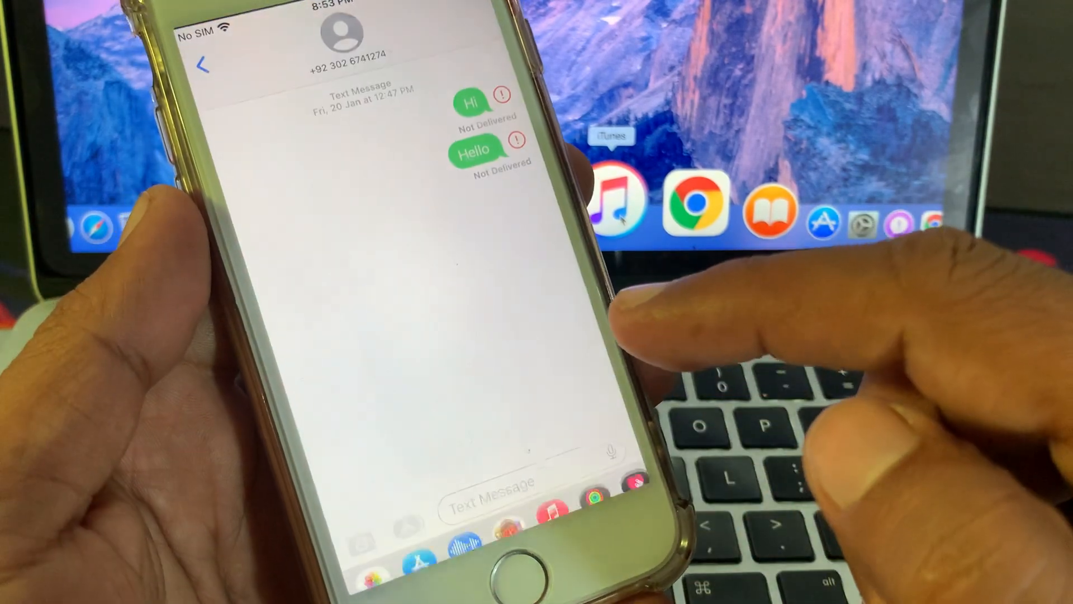
Return to the conversation list and open the top conversation showing the delivered 'Hi' iMessage.
click(203, 68)
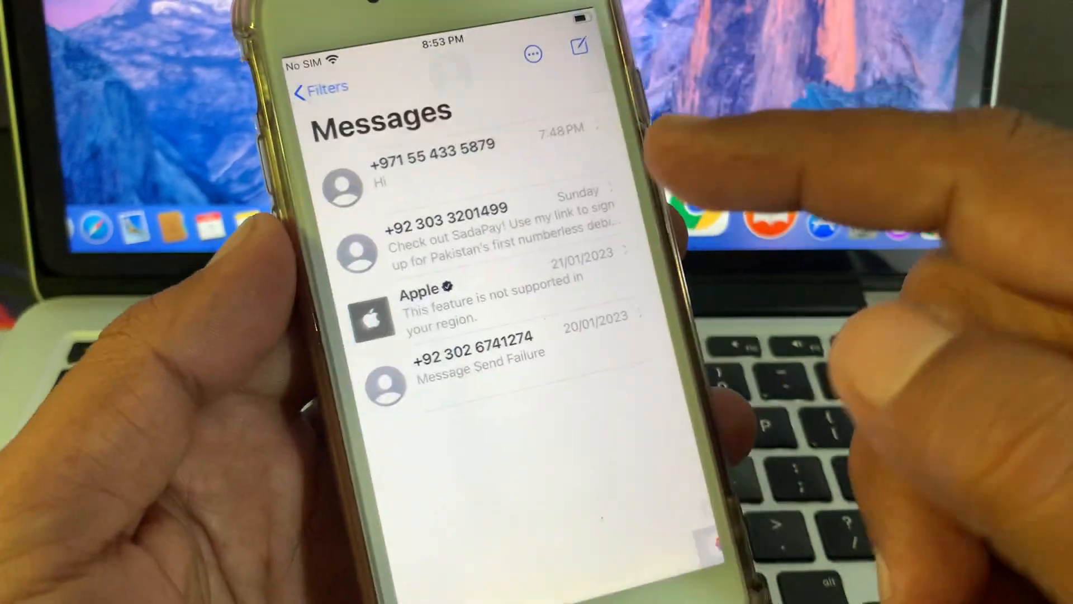
click(431, 164)
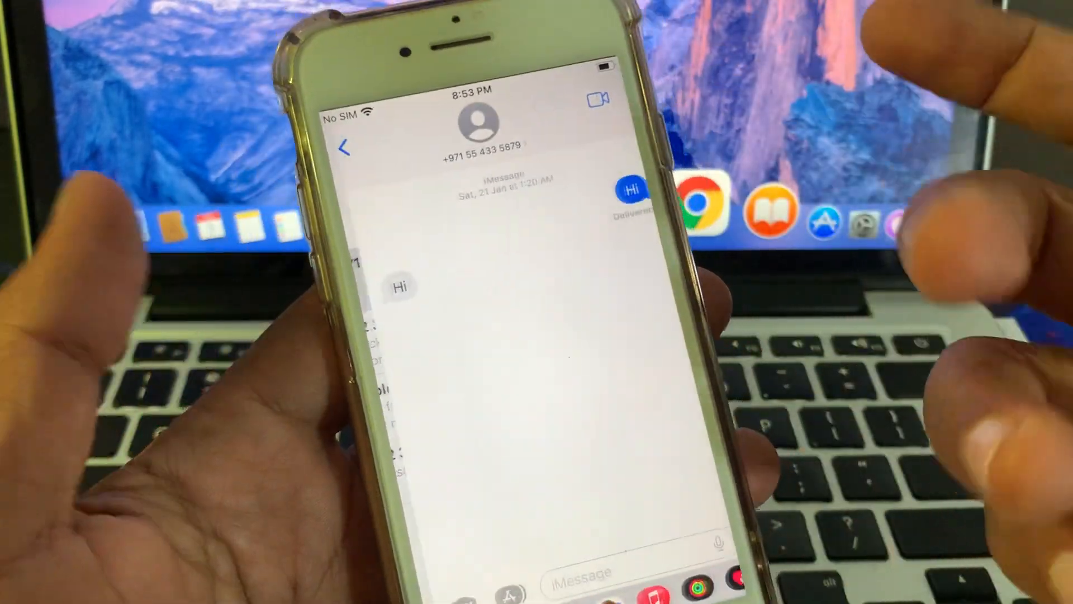